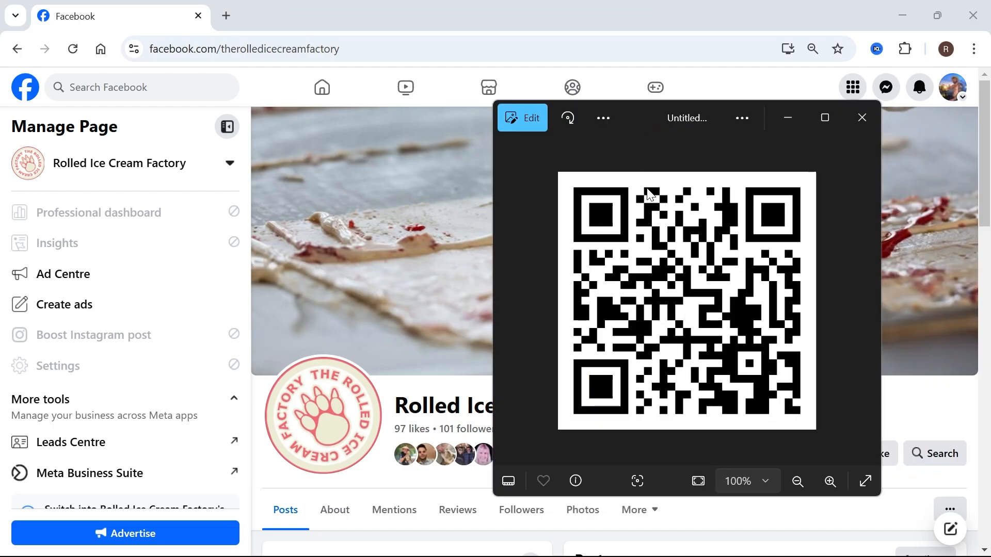
{"action": "mouse_move", "coordinate": [600, 323]}
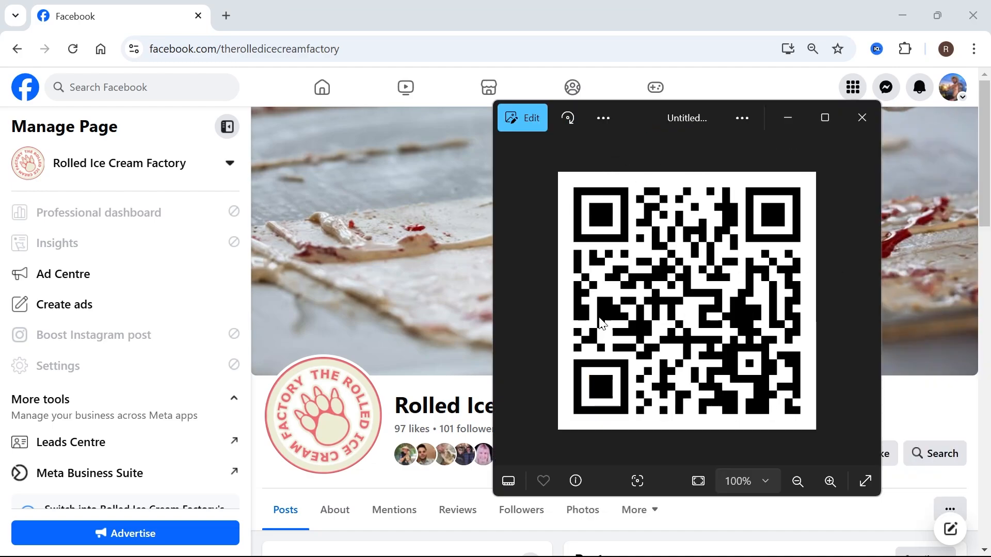
{"action": "mouse_move", "coordinate": [675, 212]}
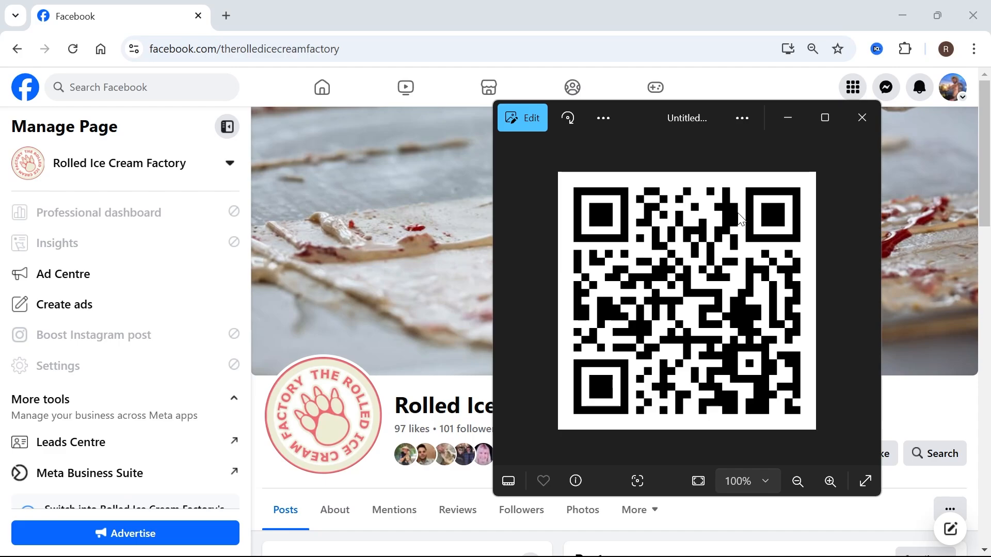
- Show the list of managed Pages, including Rolled Ice Cream Factory, from the home feed
{"action": "left_click", "coordinate": [861, 117]}
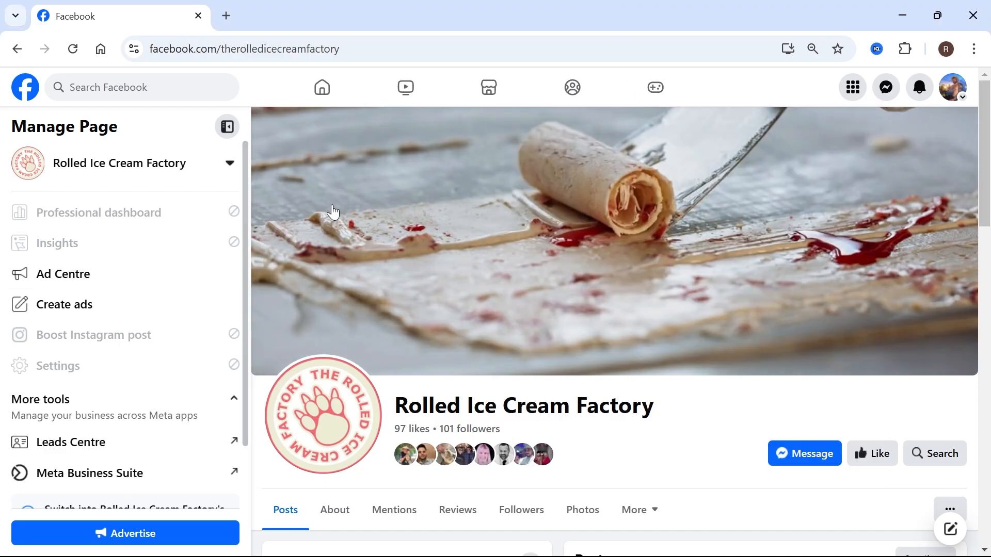
{"action": "mouse_move", "coordinate": [25, 86]}
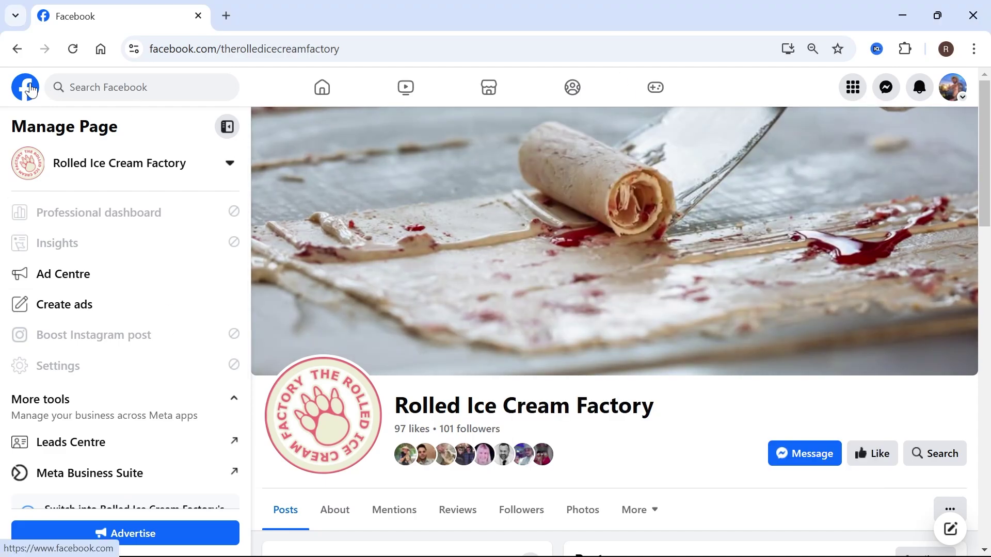
{"action": "left_click", "coordinate": [25, 86]}
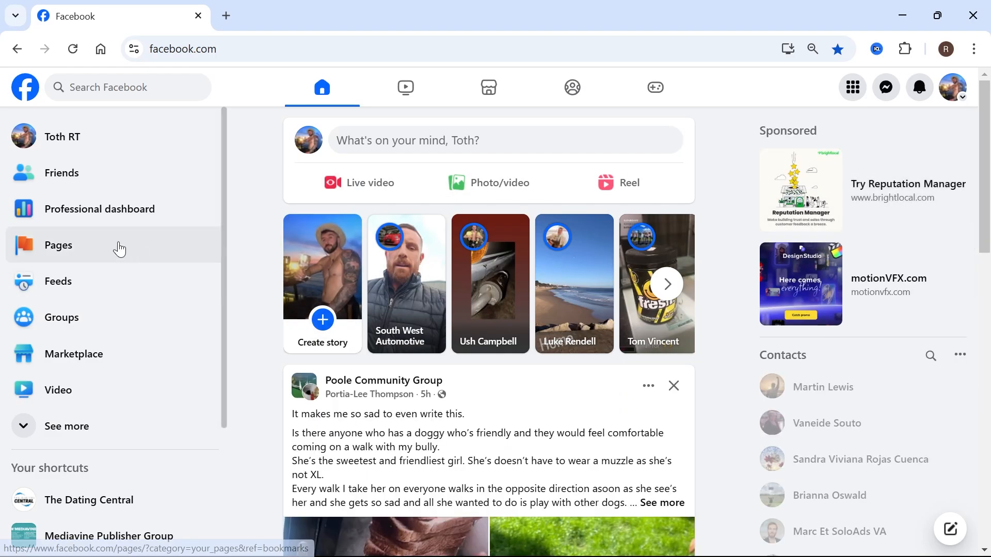
{"action": "left_click", "coordinate": [58, 245]}
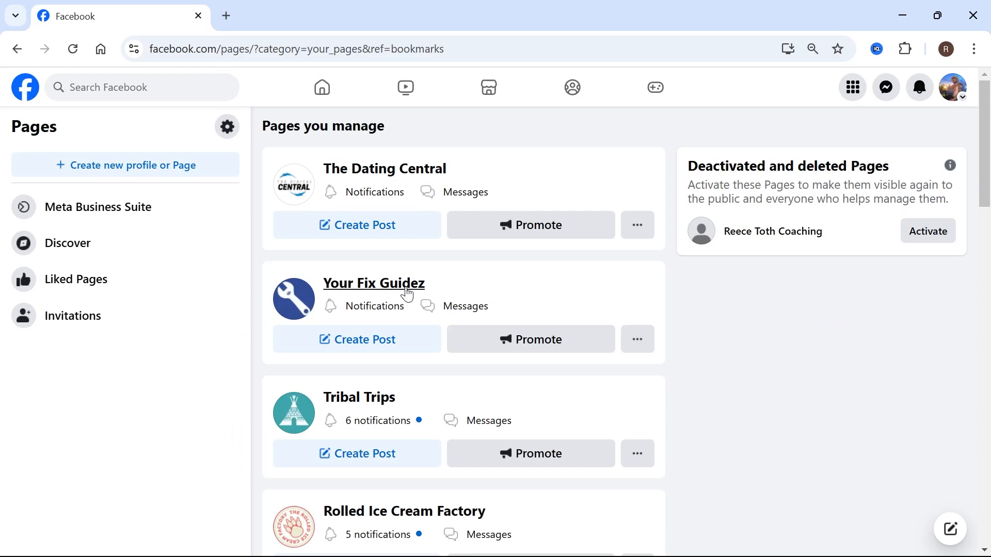
{"action": "scroll", "scroll_direction": "down", "scroll_amount": 3}
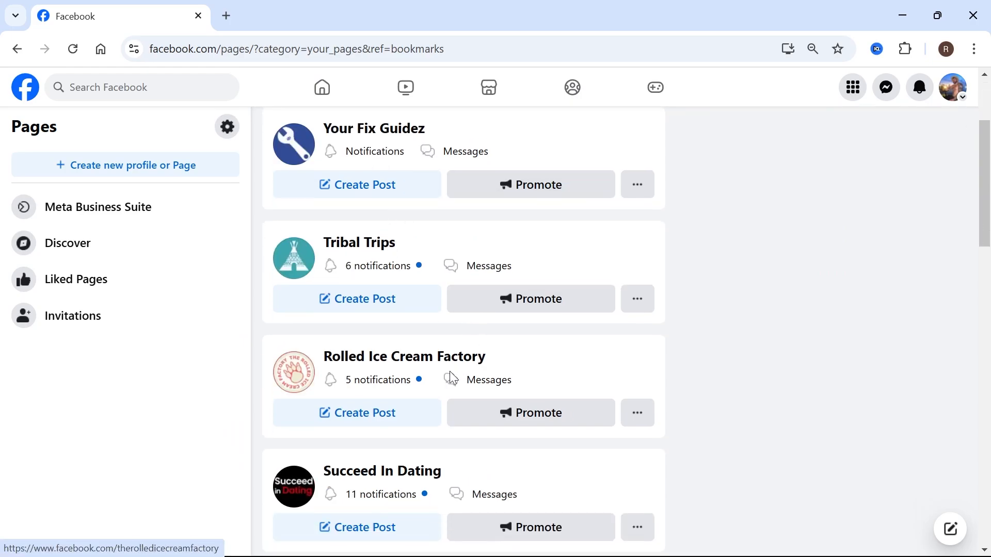
{"action": "mouse_move", "coordinate": [382, 365]}
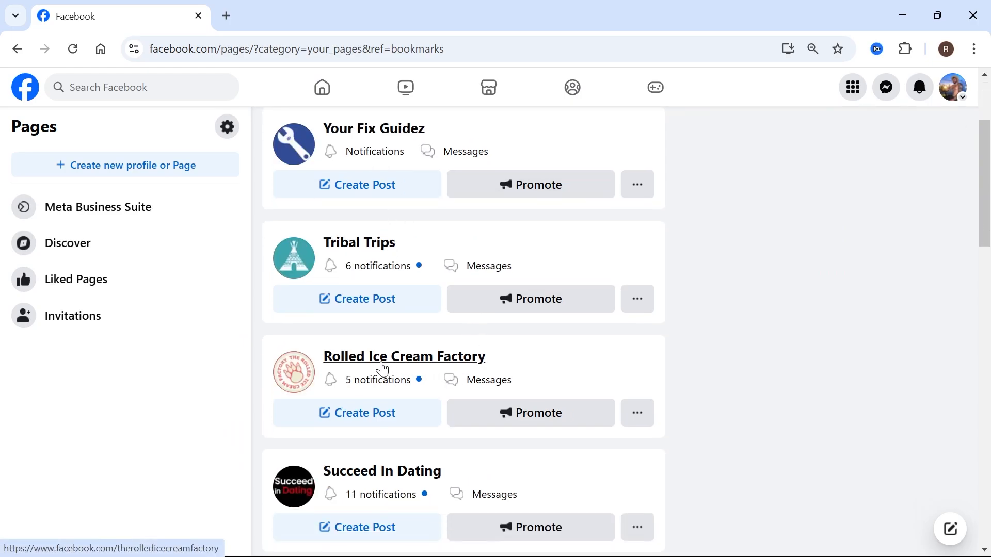
- Copy the Rolled Ice Cream Factory page's web address from the address bar
{"action": "left_click", "coordinate": [404, 356]}
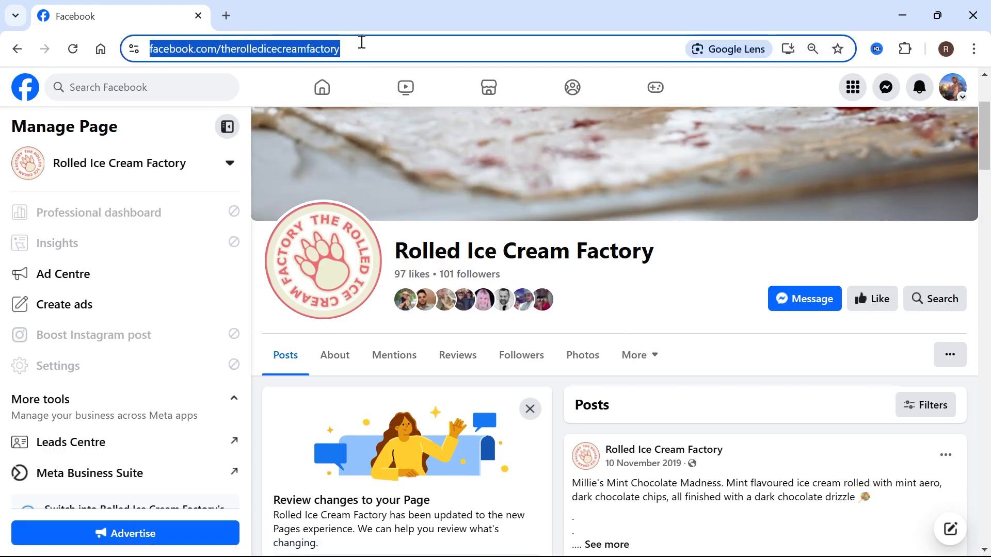
{"action": "right_click", "coordinate": [253, 49]}
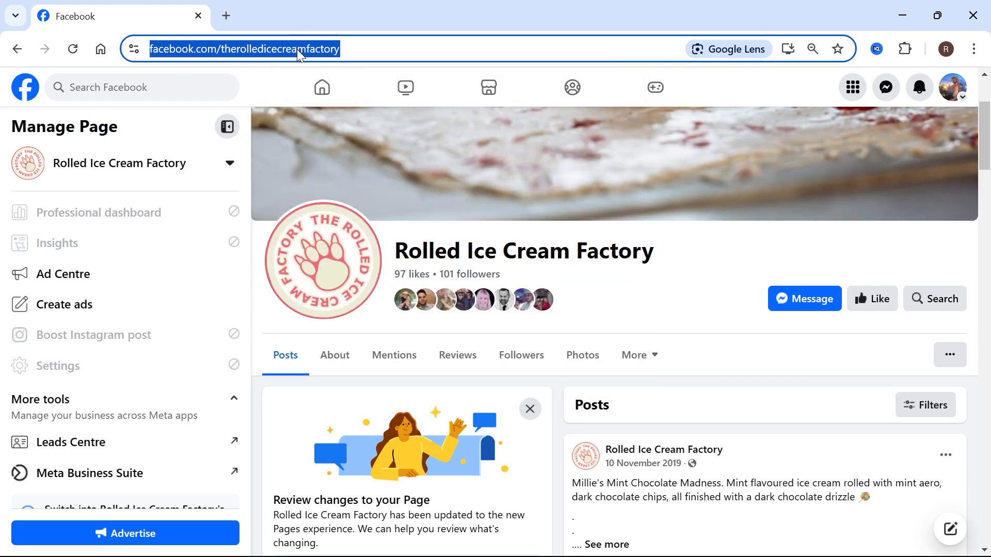
{"action": "mouse_move", "coordinate": [379, 66]}
{"action": "type", "text": "canva"}
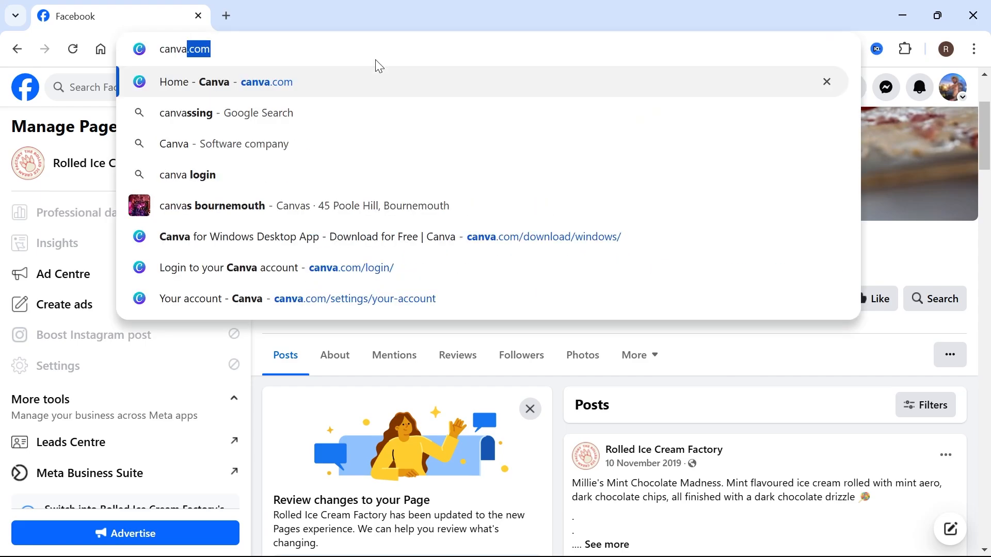
- Load canva.com in the browser tab, showing recent designs
{"action": "left_click", "coordinate": [225, 82]}
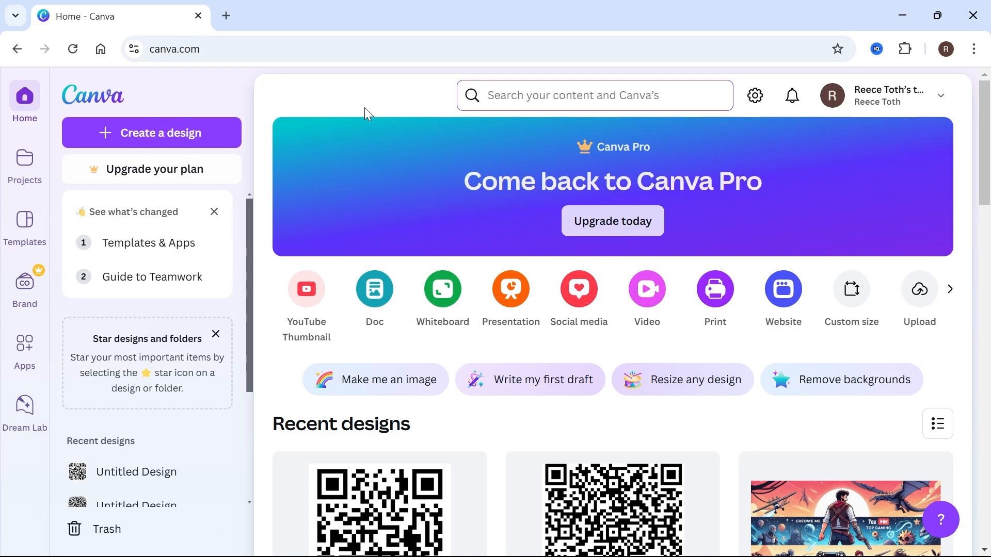
{"action": "mouse_move", "coordinate": [180, 142]}
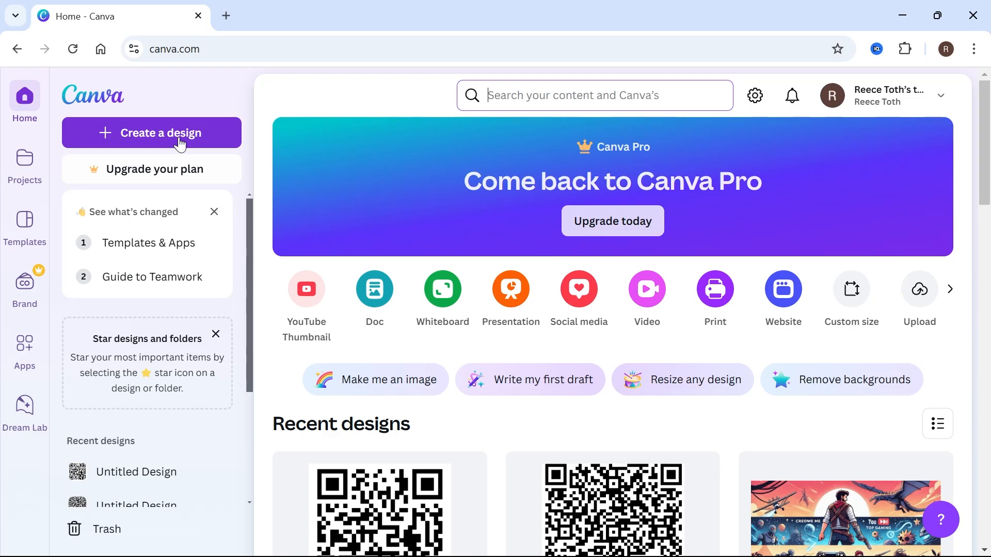
- Create a new blank Logo design and search Apps for 'qr code'
{"action": "left_click", "coordinate": [151, 134]}
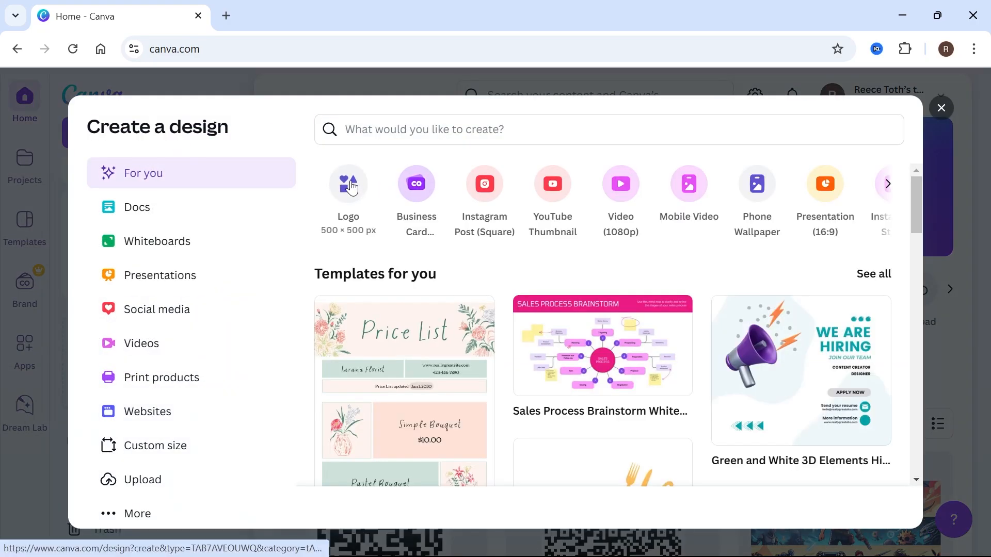
{"action": "left_click", "coordinate": [348, 196]}
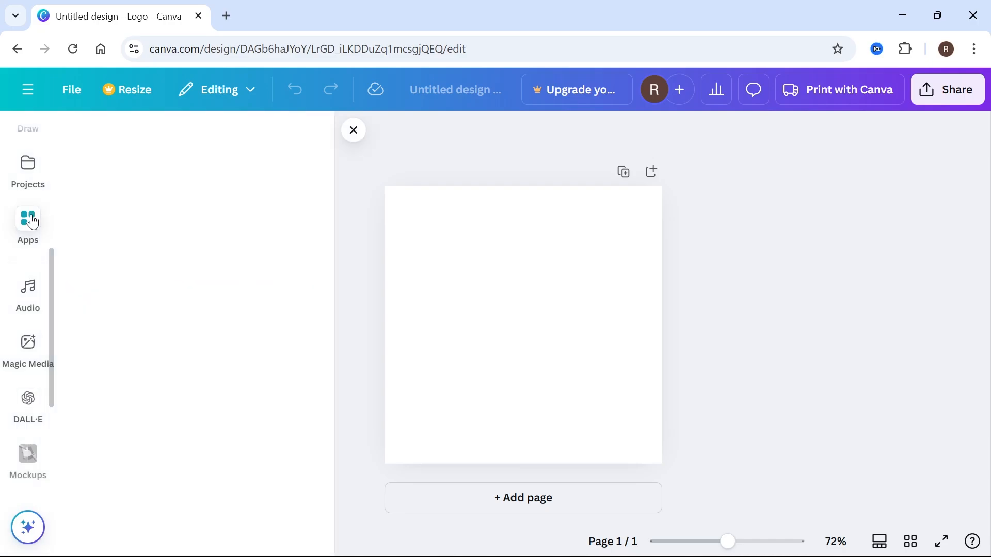
{"action": "type", "text": "qr"}
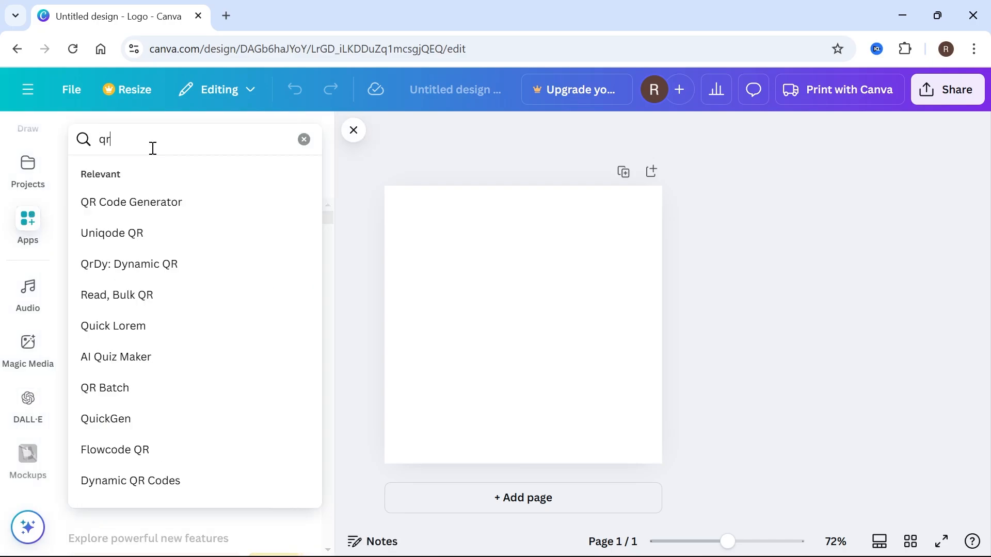
{"action": "type", "text": "code"}
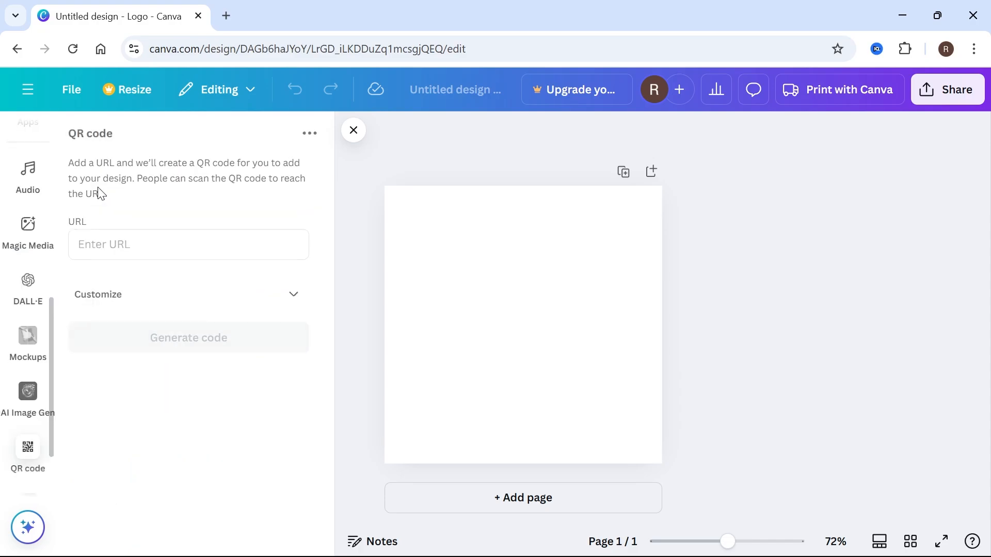
- Generate a QR code from the pasted Facebook page URL onto the design
{"action": "left_click", "coordinate": [188, 245]}
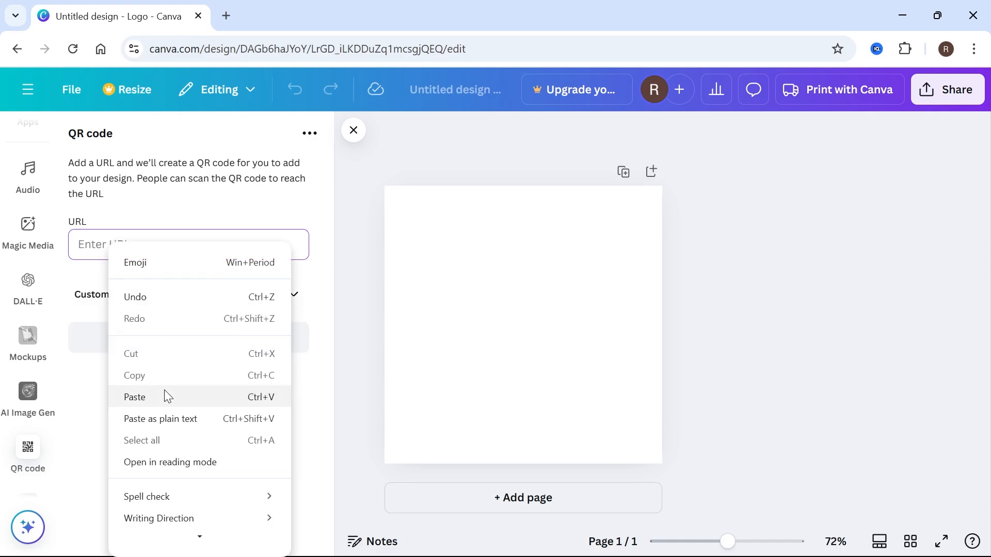
{"action": "left_click", "coordinate": [134, 396]}
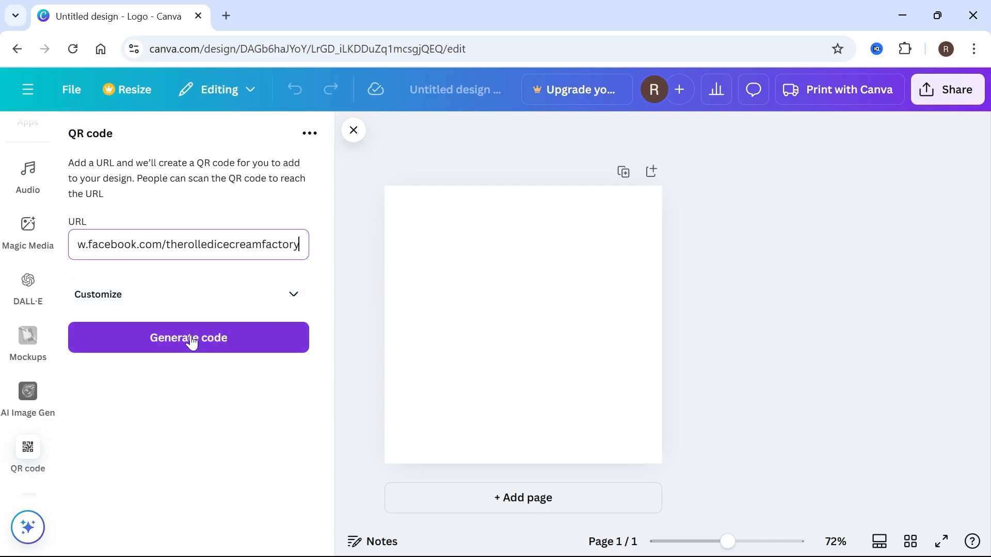
{"action": "left_click", "coordinate": [188, 337]}
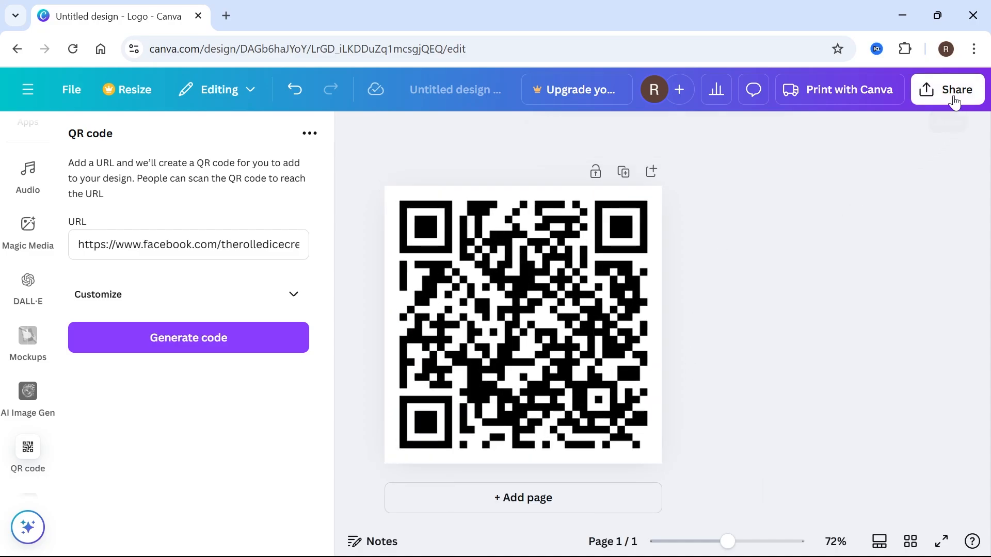
- Download the QR code design as a PNG via Share
{"action": "left_click", "coordinate": [948, 88]}
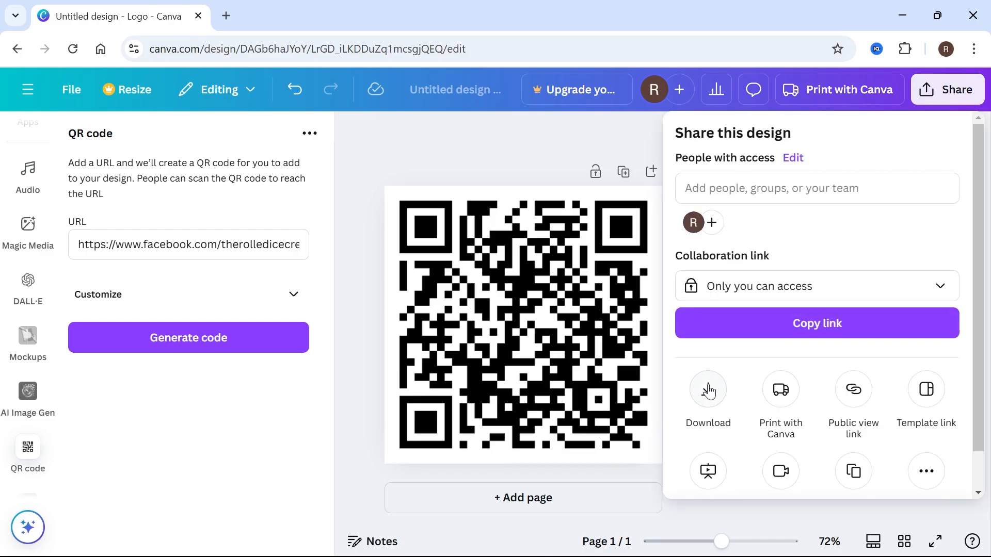
{"action": "left_click", "coordinate": [708, 389]}
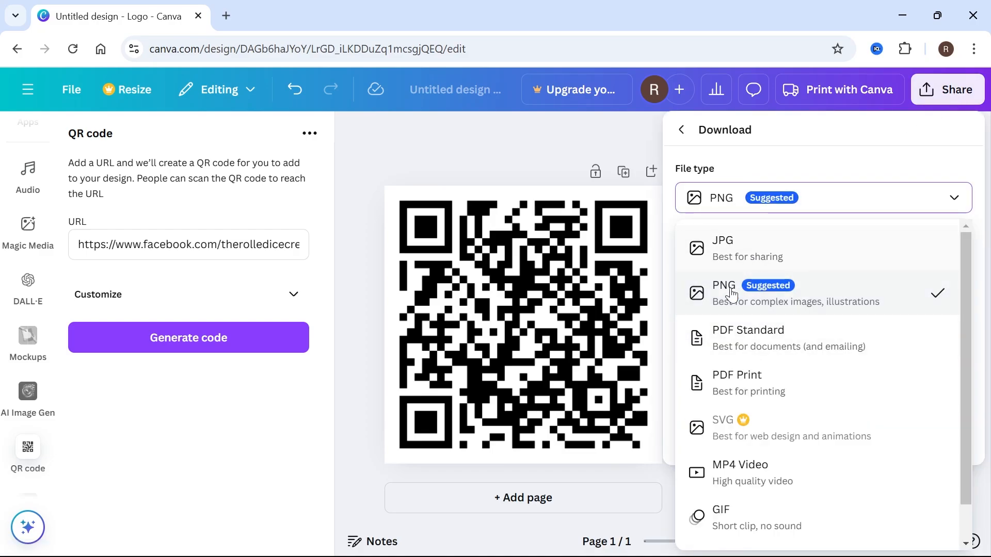
{"action": "left_click", "coordinate": [723, 292]}
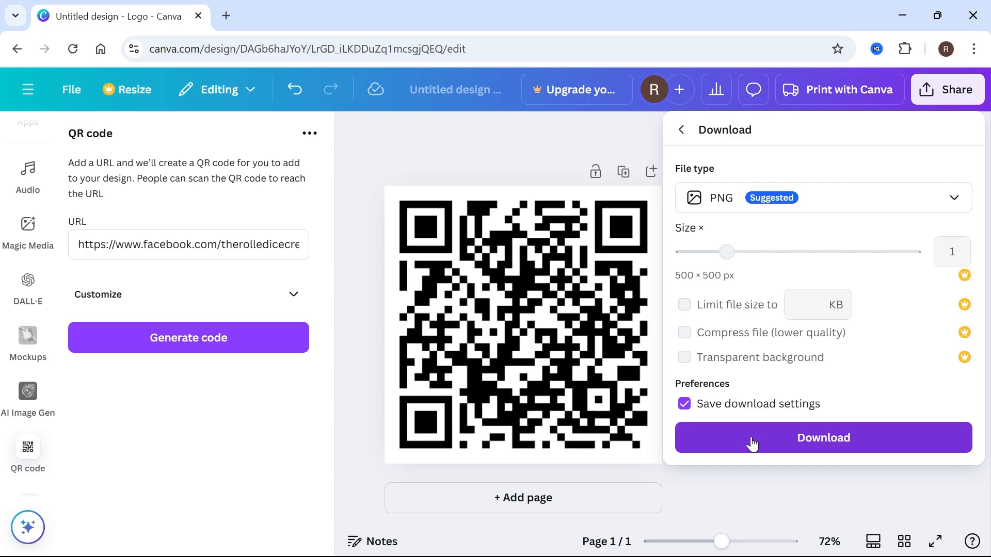
{"action": "left_click", "coordinate": [823, 438]}
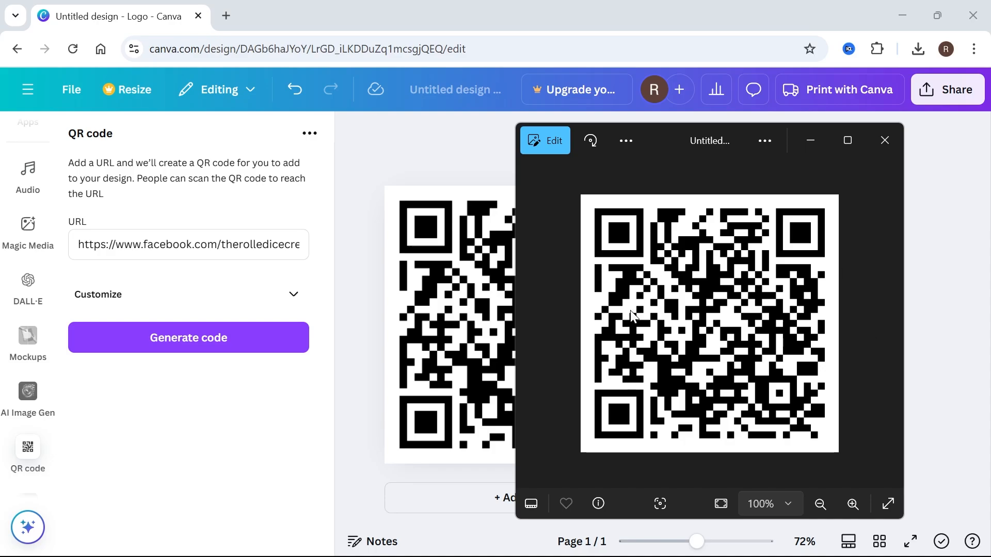
{"action": "mouse_move", "coordinate": [681, 283]}
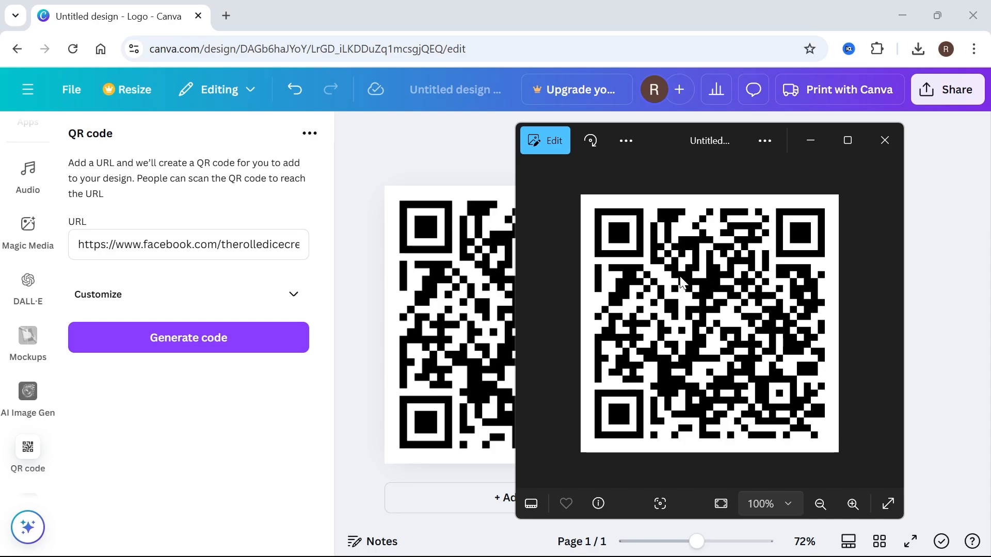
{"action": "mouse_move", "coordinate": [692, 261]}
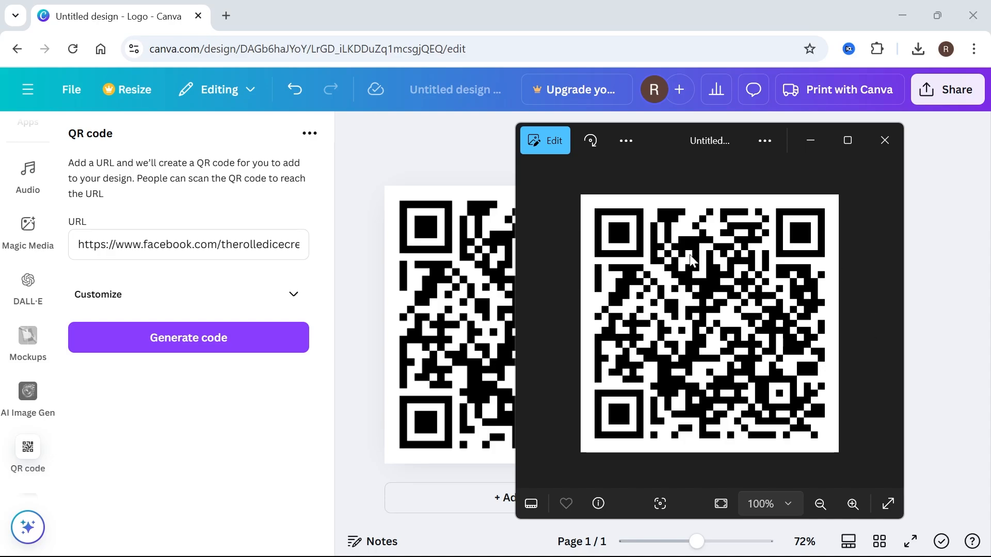